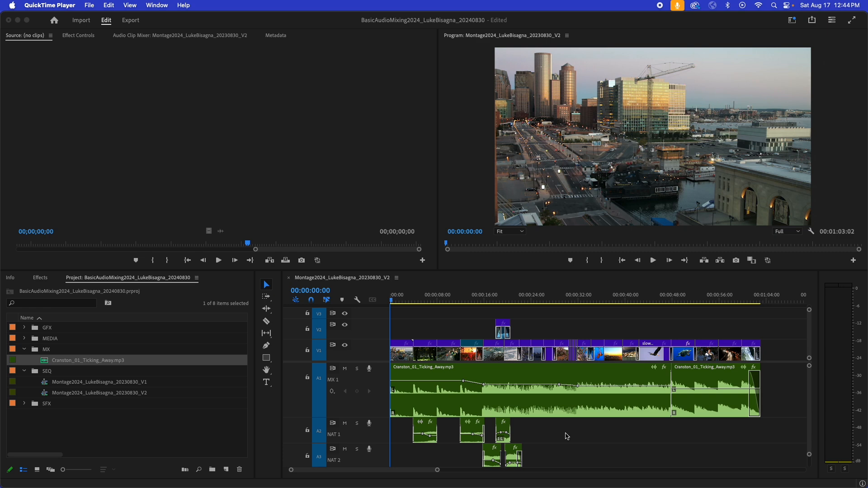
mouse_move(664, 379)
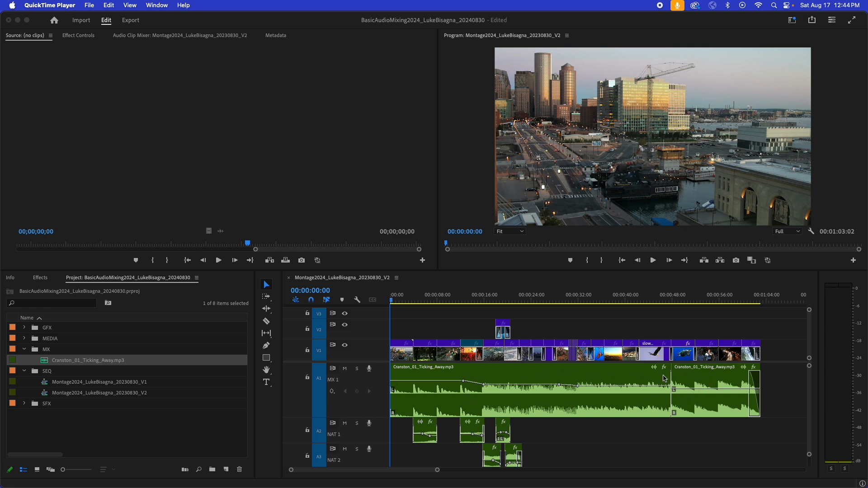
mouse_move(575, 389)
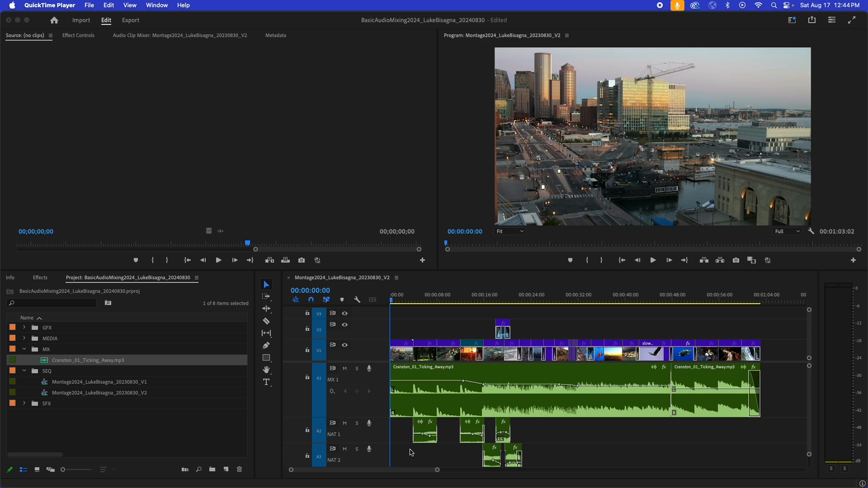
mouse_move(413, 453)
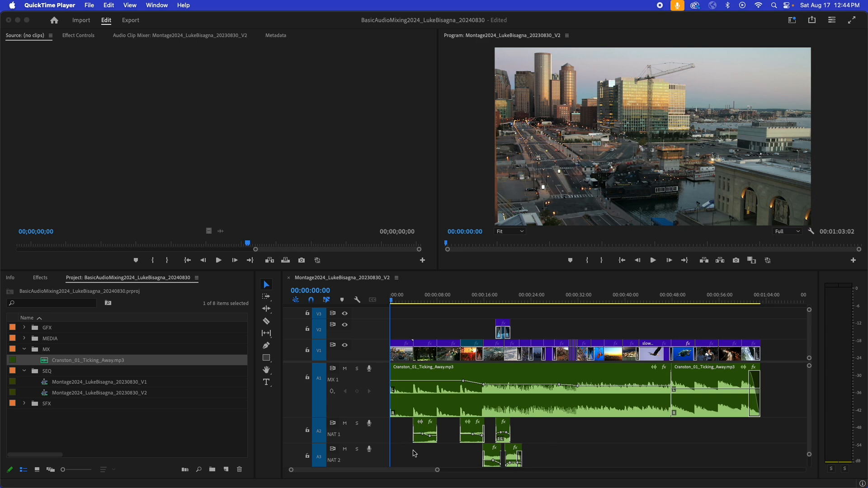
mouse_move(381, 419)
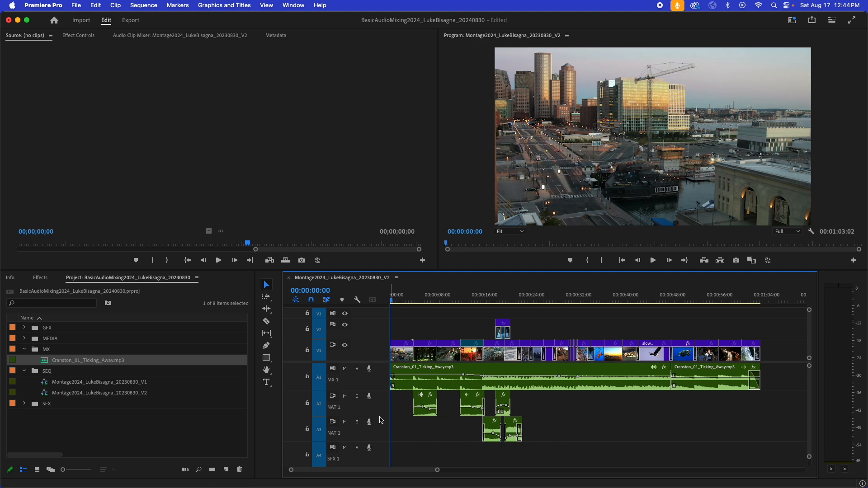
mouse_move(380, 422)
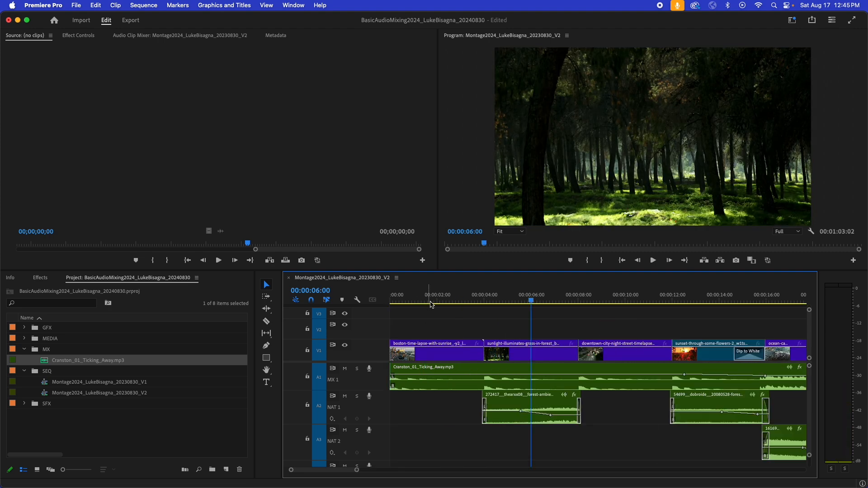
mouse_move(486, 329)
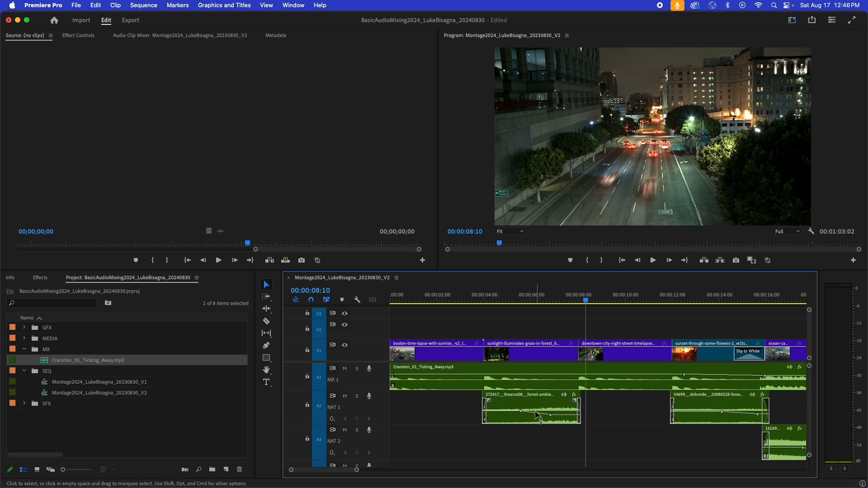
mouse_move(534, 405)
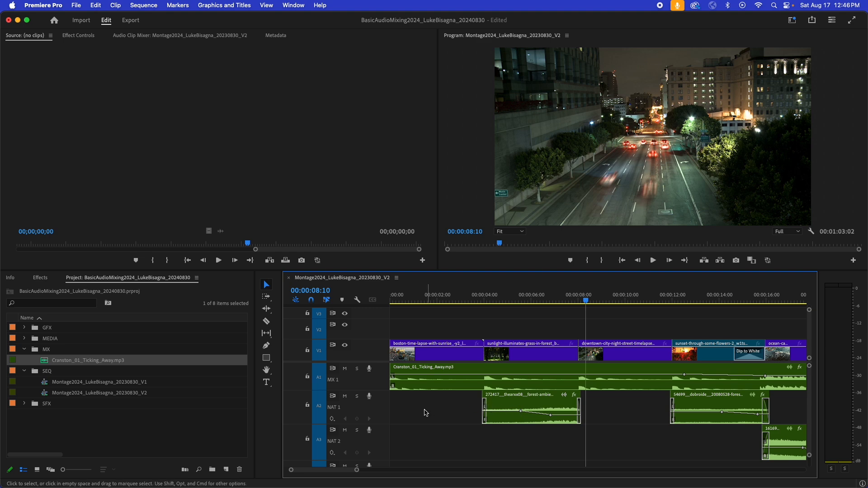
Mute the music track A1 so the natural sound plays alone.
left_click(344, 369)
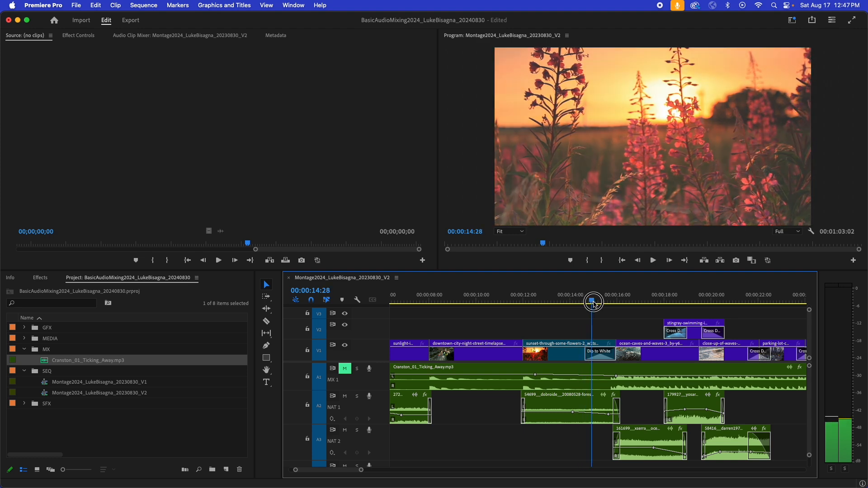
Scrub the playhead to 15:27, mid Dip to White between flowers and ocean caves.
left_click_drag(592, 302, 609, 302)
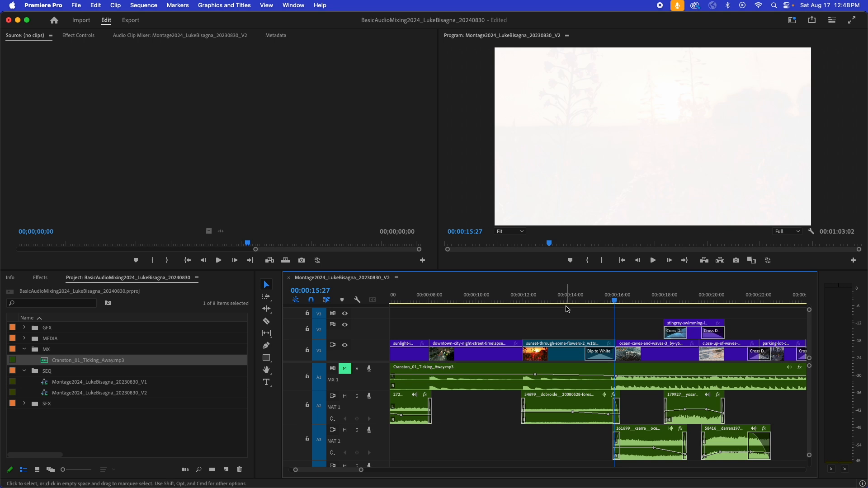
mouse_move(572, 320)
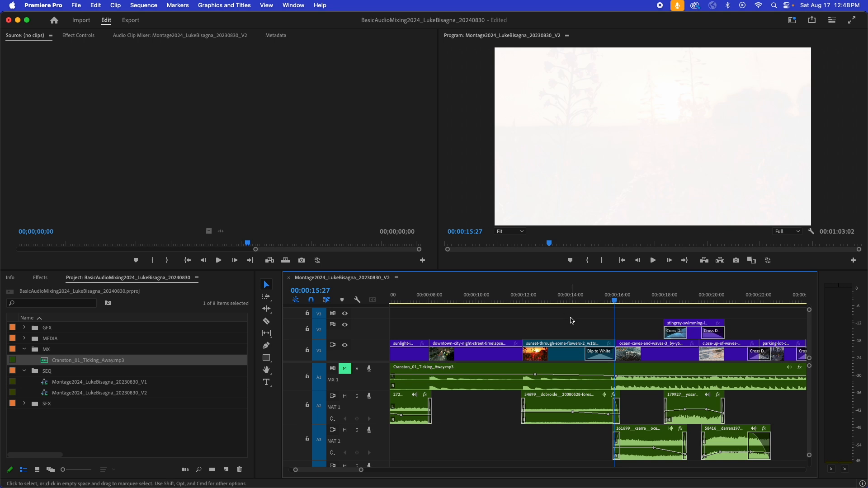
scroll("right", 3)
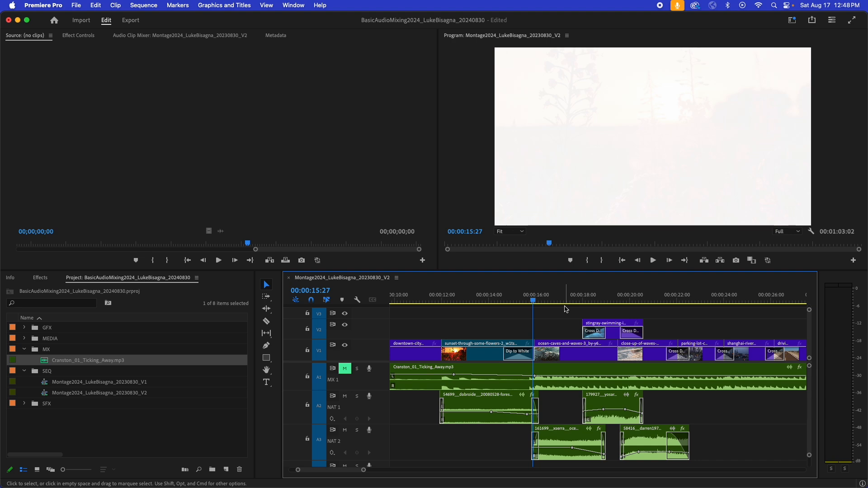
Scrub through the ocean caves and stingray shots and park at 20:29 on the beach waves clip.
left_click_drag(533, 297, 551, 298)
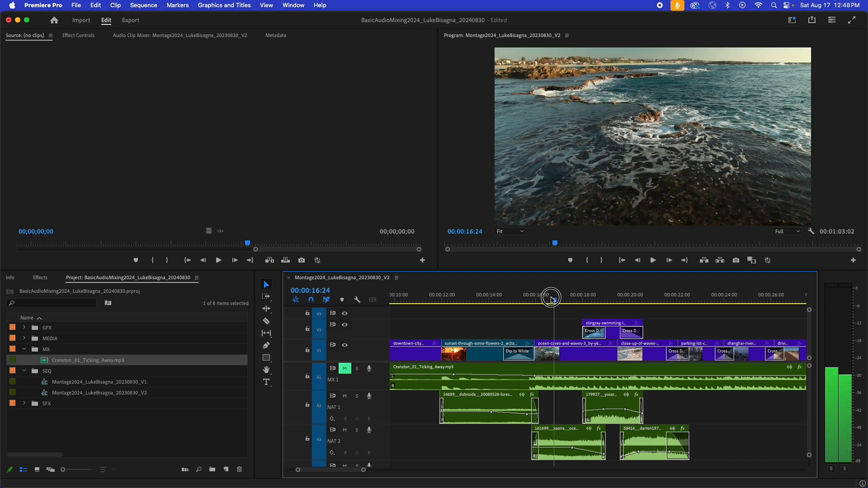
left_click_drag(551, 298, 566, 300)
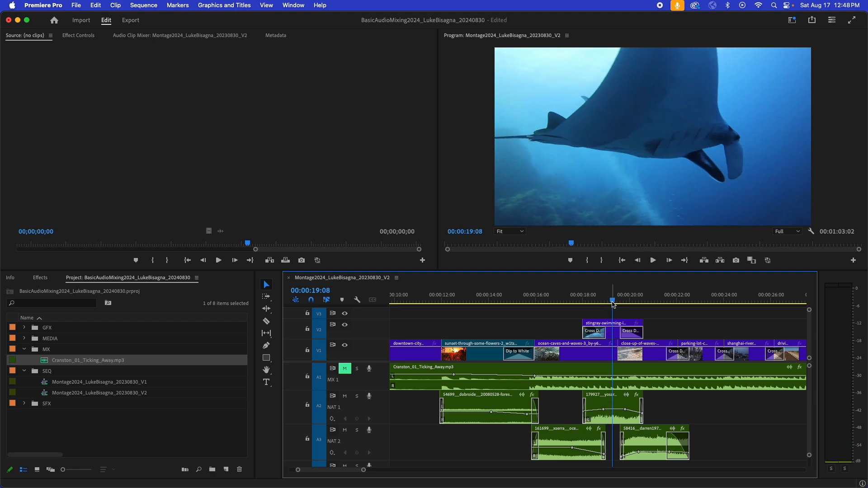
left_click(648, 300)
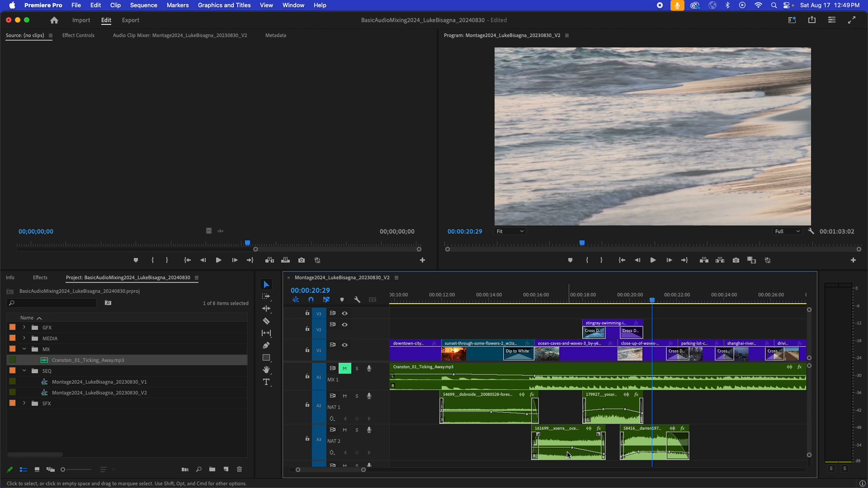
mouse_move(560, 429)
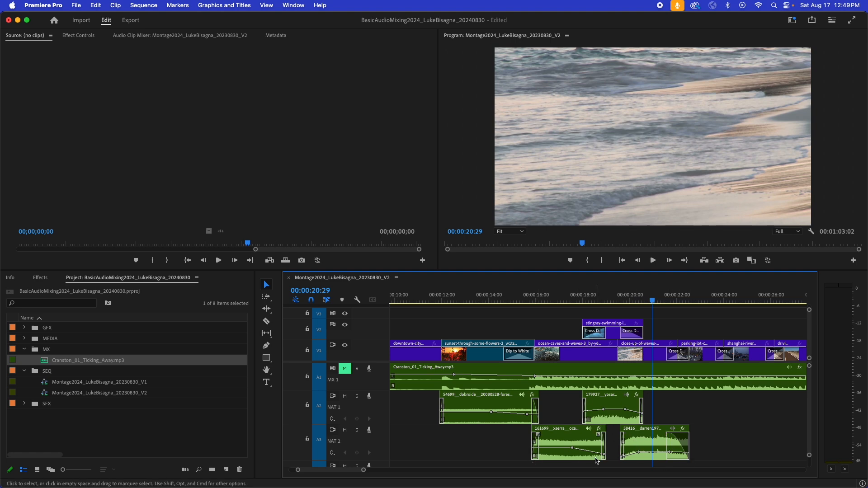
mouse_move(594, 362)
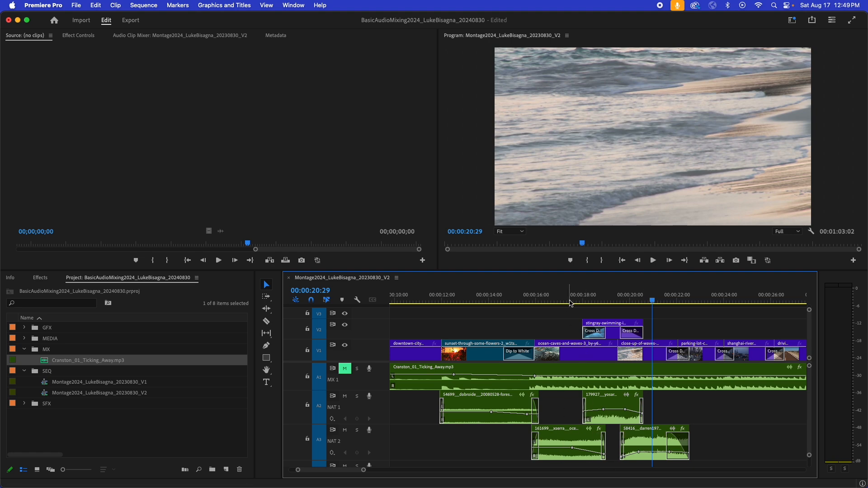
left_click(571, 300)
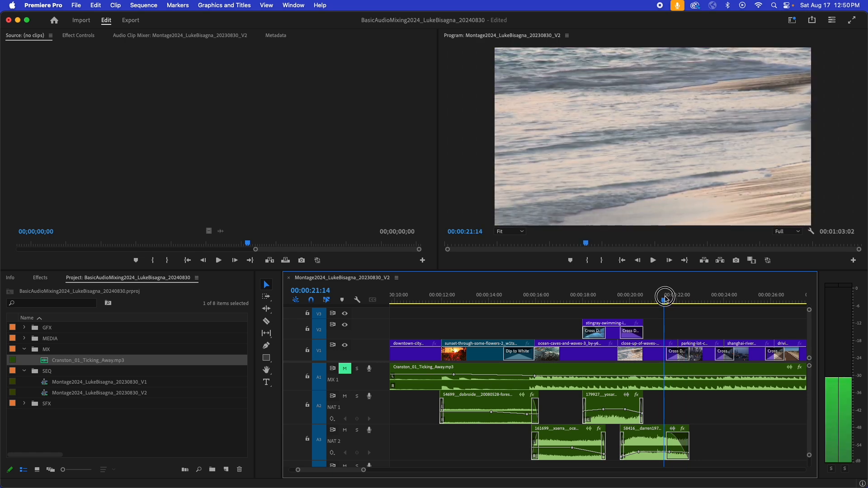
Lay the forest ambience and SFX clips under their shots and move to the downtown night shot at 8:18.
left_click_drag(666, 295, 684, 294)
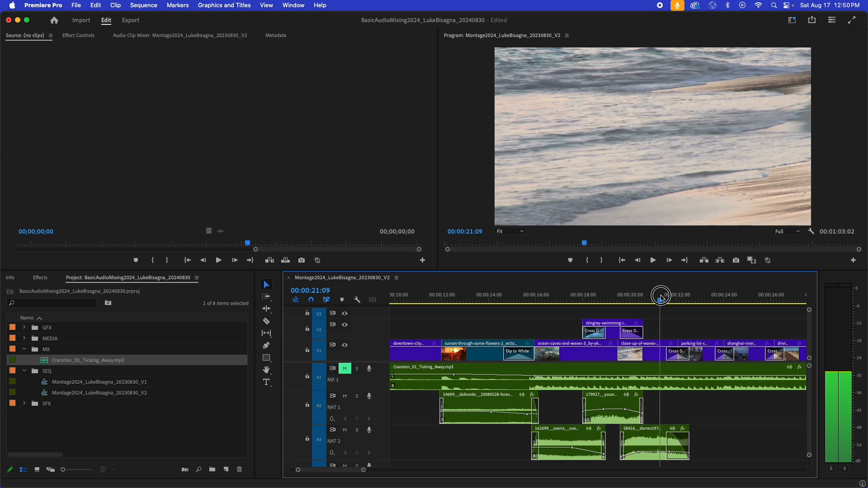
left_click_drag(660, 295, 689, 295)
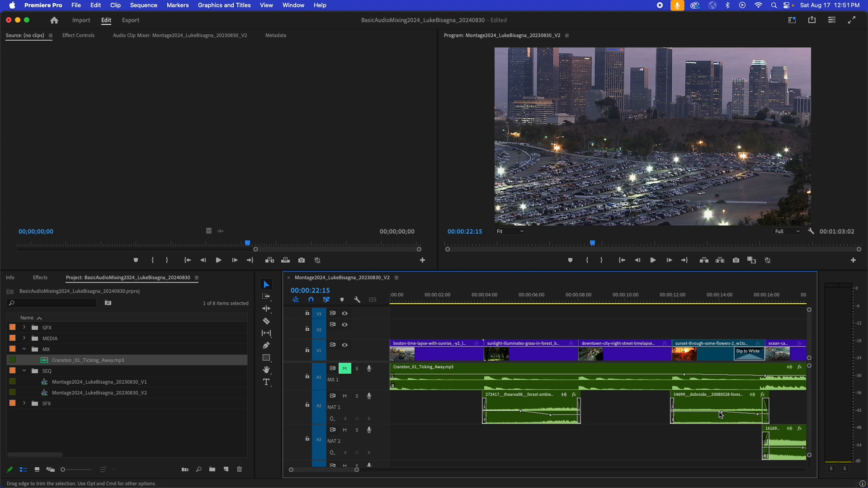
left_click(498, 382)
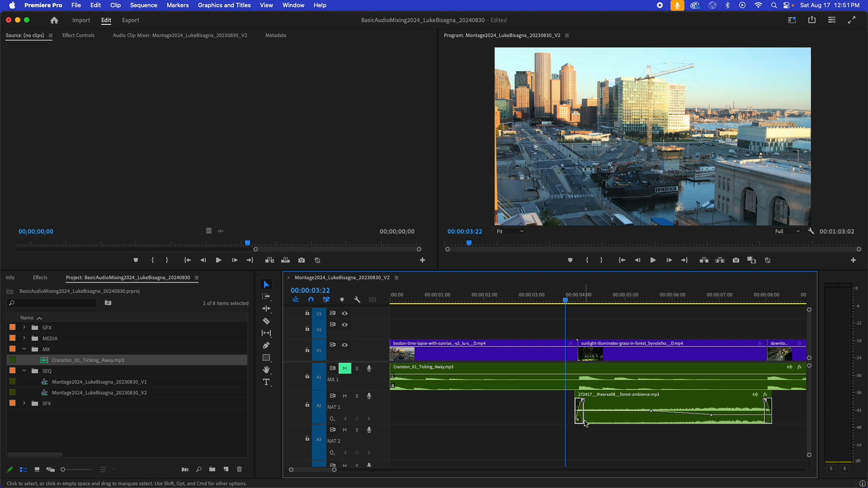
mouse_move(584, 423)
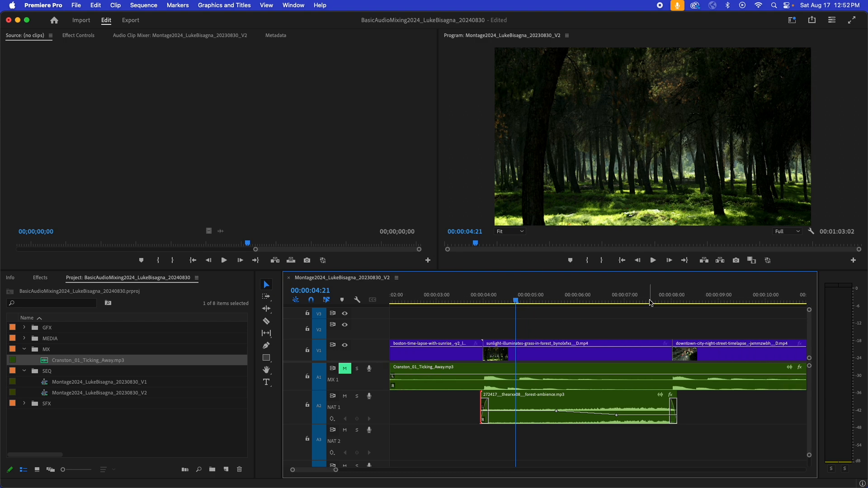
left_click(700, 301)
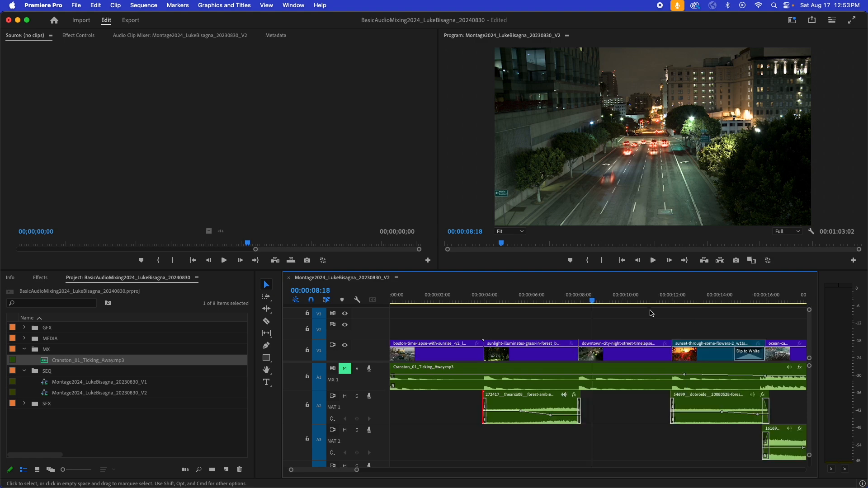
Zoom into the forest ambience clip to build its fade-in volume ramp.
scroll("right", 3)
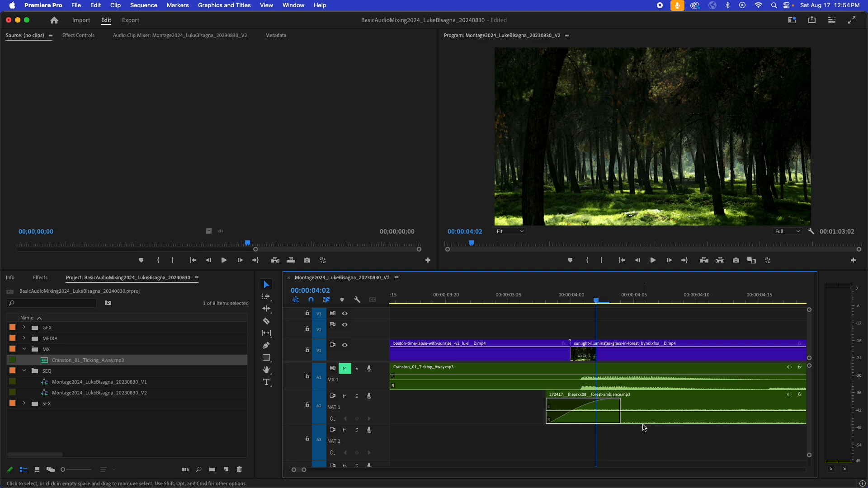
mouse_move(562, 364)
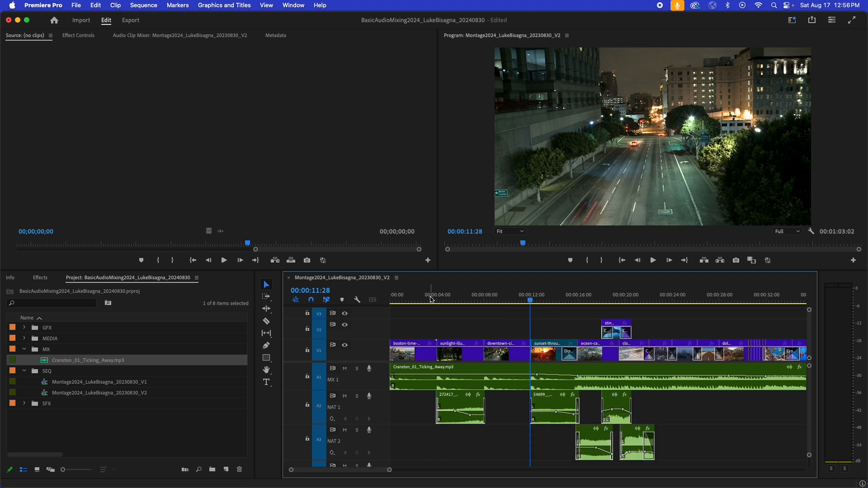
left_click(426, 298)
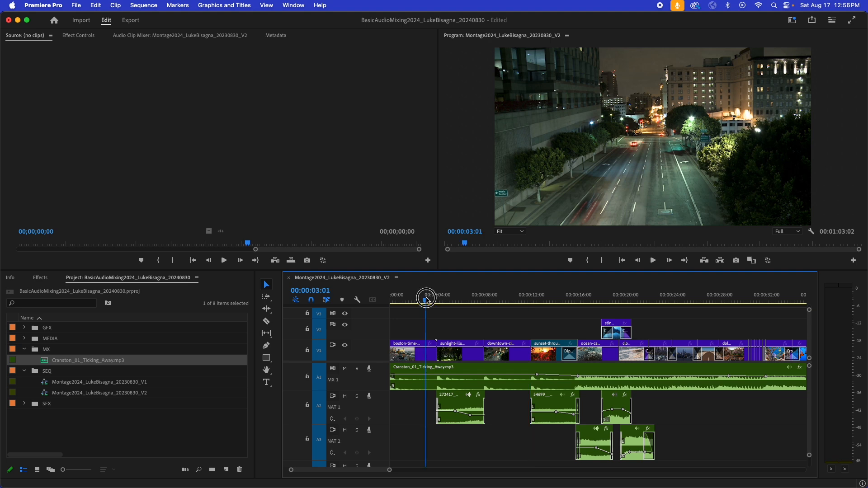
left_click(223, 261)
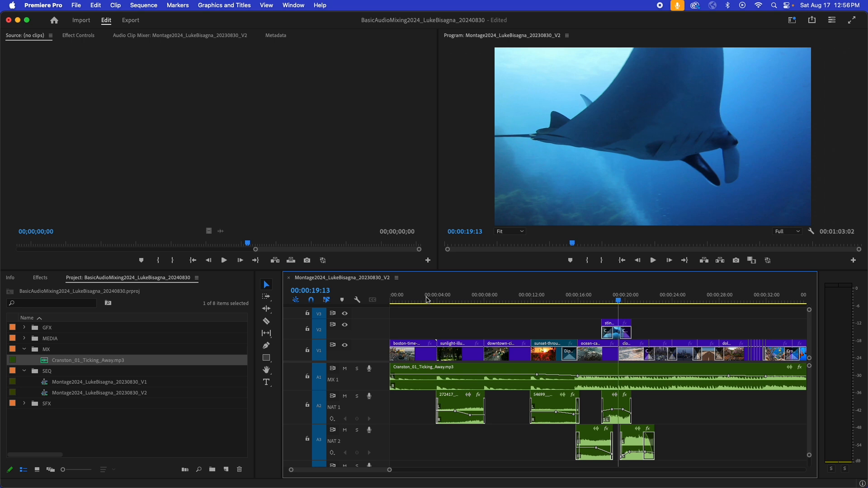
left_click(589, 300)
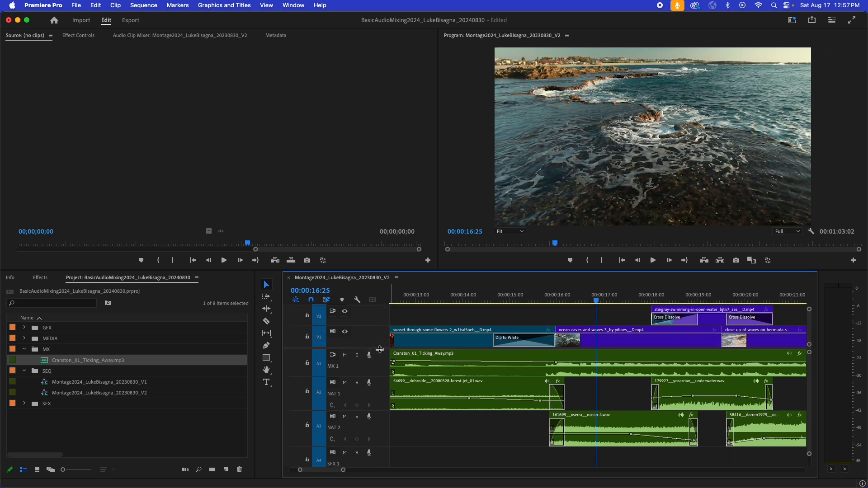
mouse_move(384, 446)
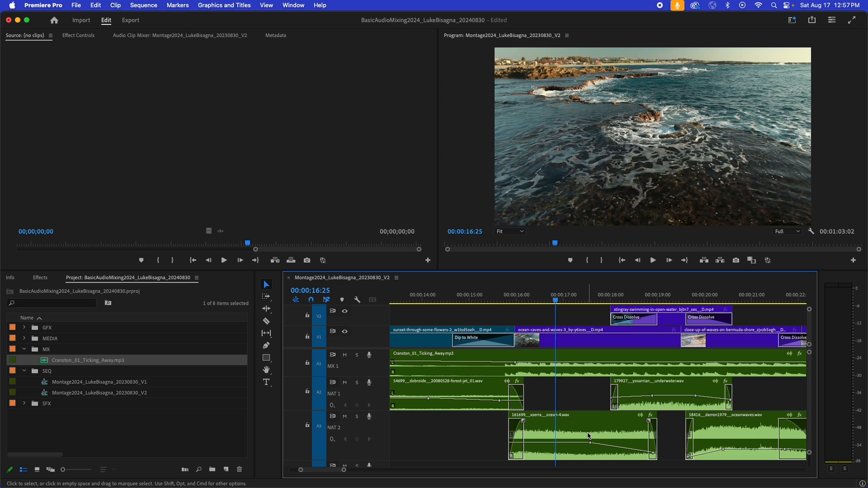
mouse_move(590, 428)
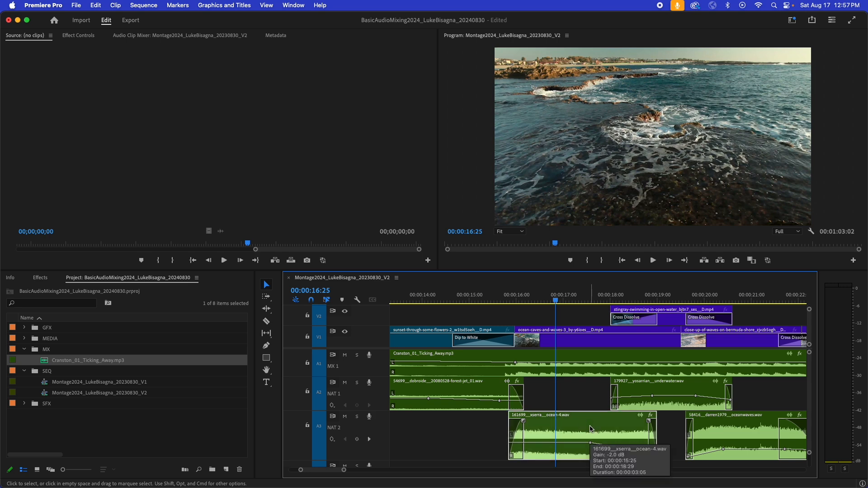
Apply -3 dB in Audio Gain (G) to the ocean-4 clip and confirm.
key("g")
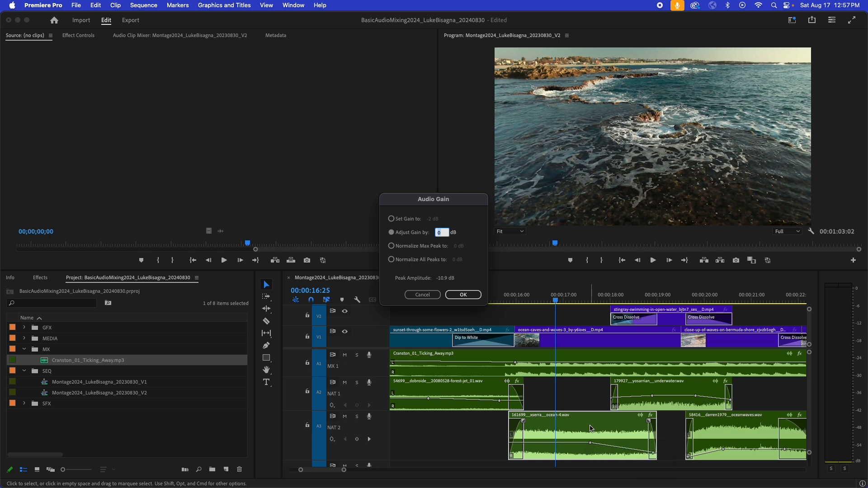
type("-3")
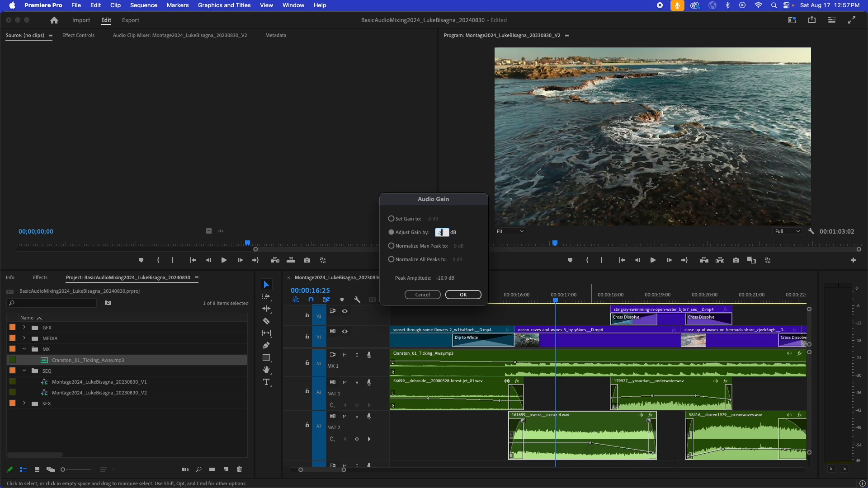
left_click(464, 294)
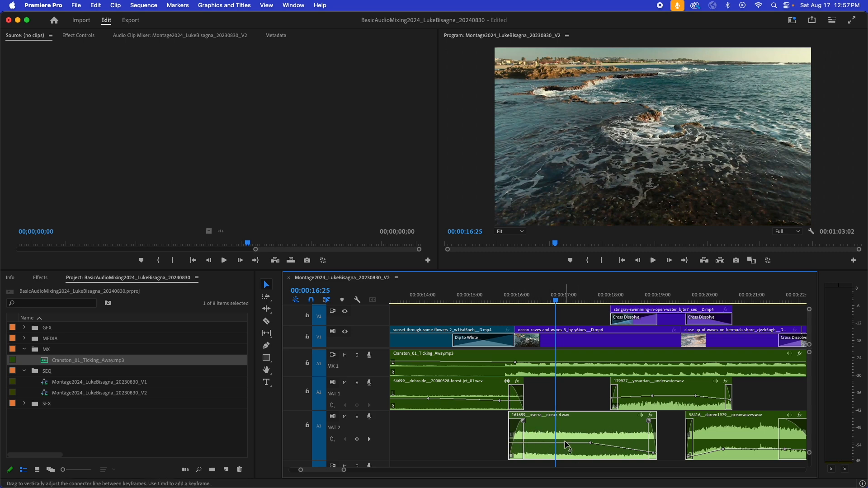
mouse_move(537, 435)
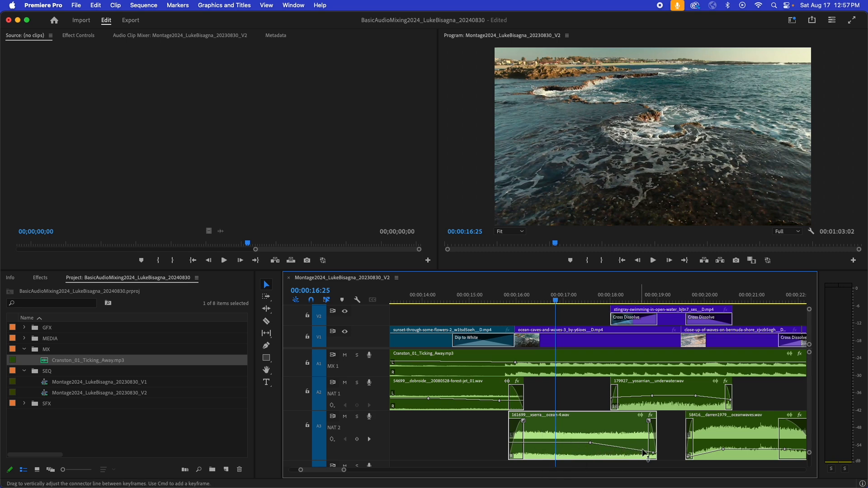
mouse_move(631, 441)
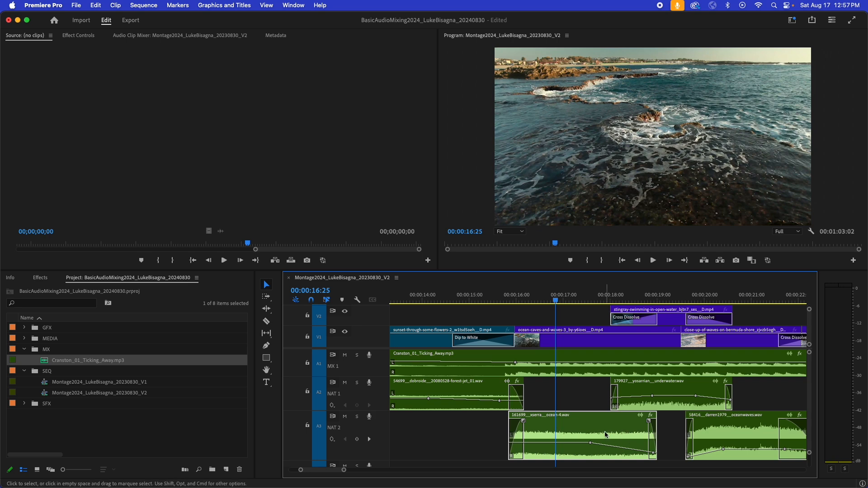
mouse_move(637, 438)
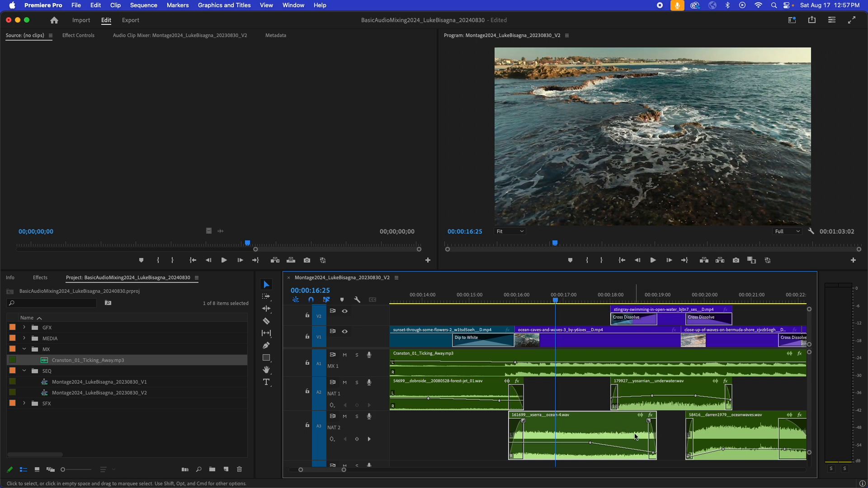
Undo the gain changes, then add volume keyframes on ocean-4 ramping down to about -14 dB.
key("cmd+z")
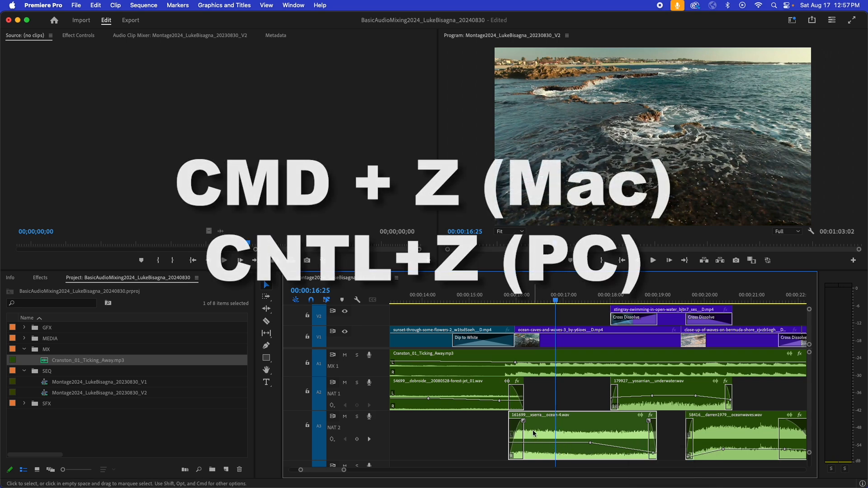
key("cmd+z")
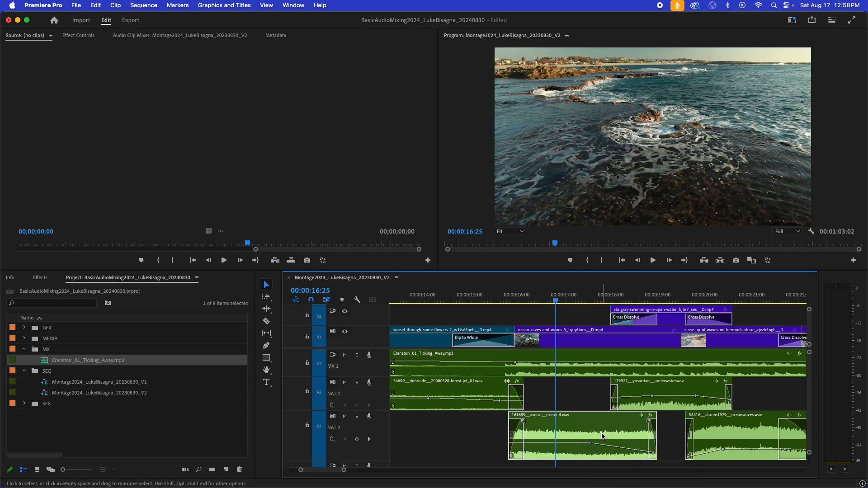
mouse_move(602, 437)
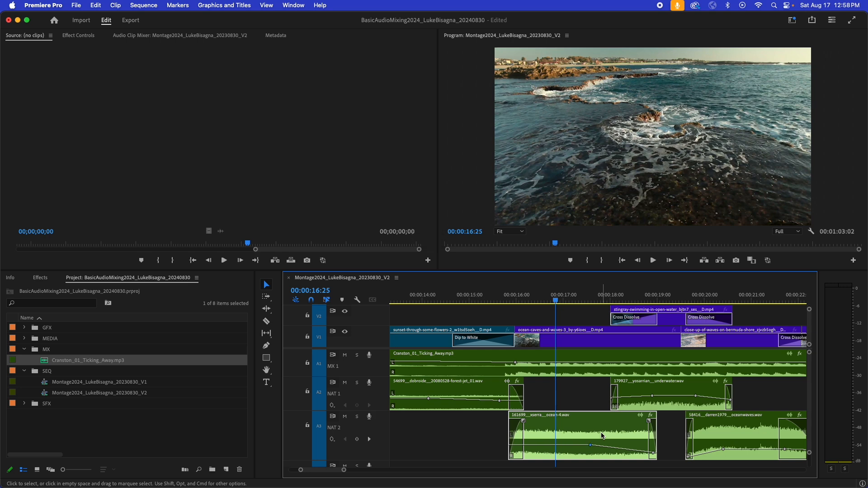
left_click(441, 299)
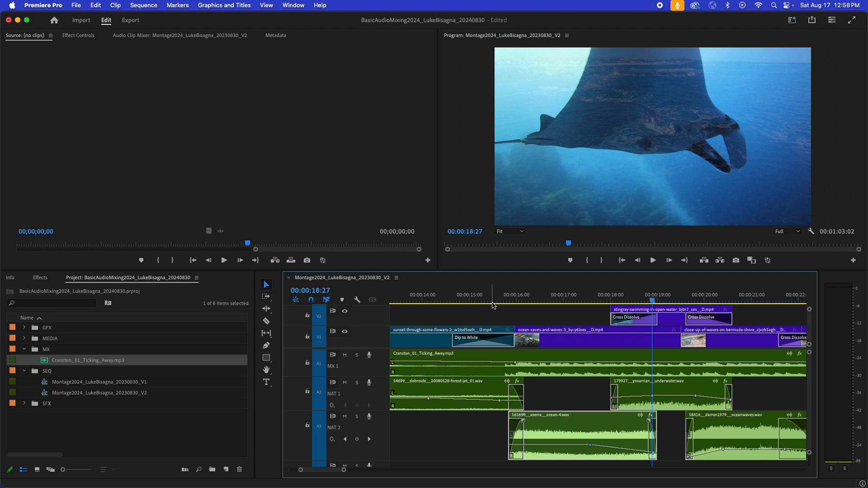
mouse_move(603, 440)
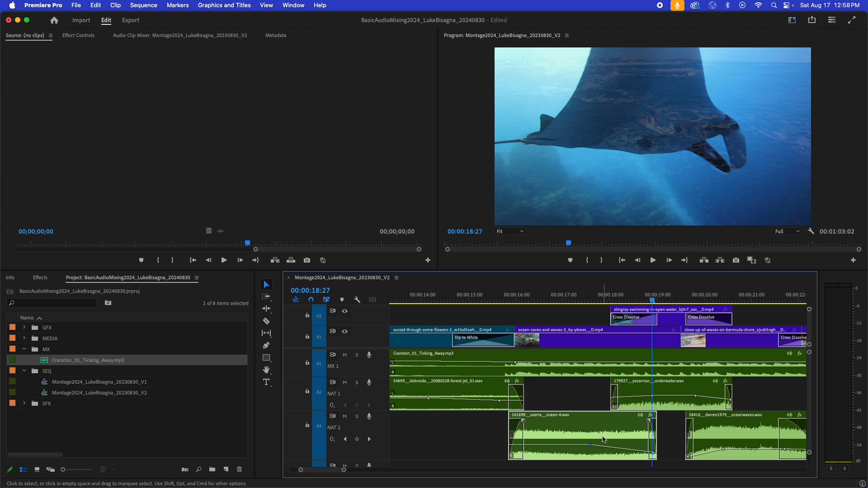
mouse_move(641, 450)
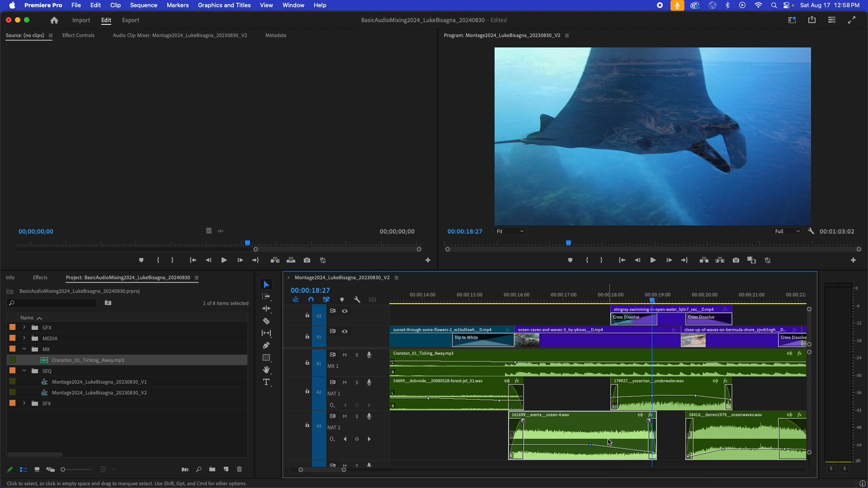
left_click(593, 451)
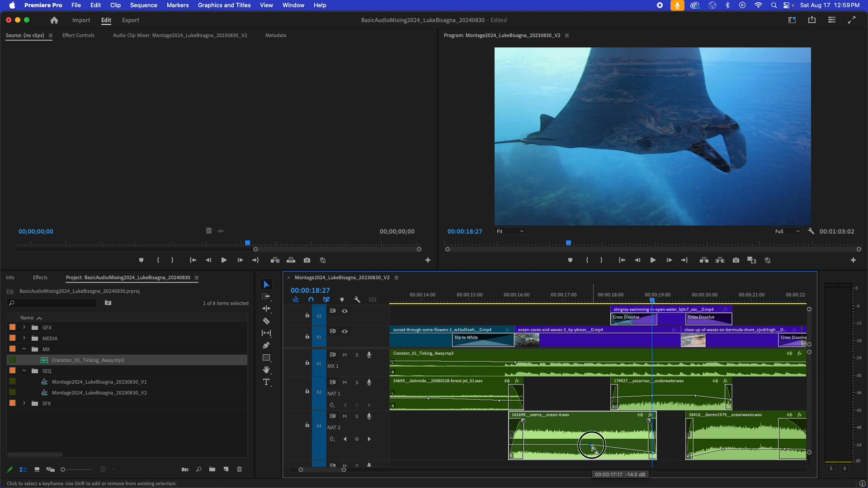
key("shift")
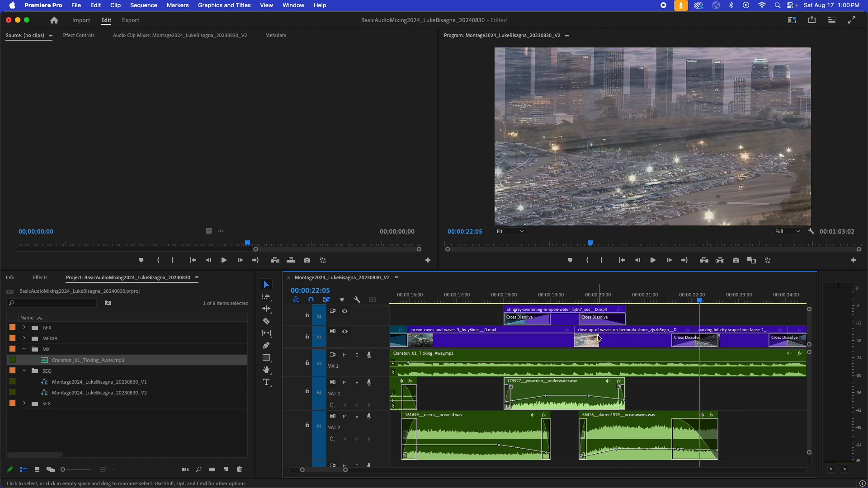
mouse_move(615, 357)
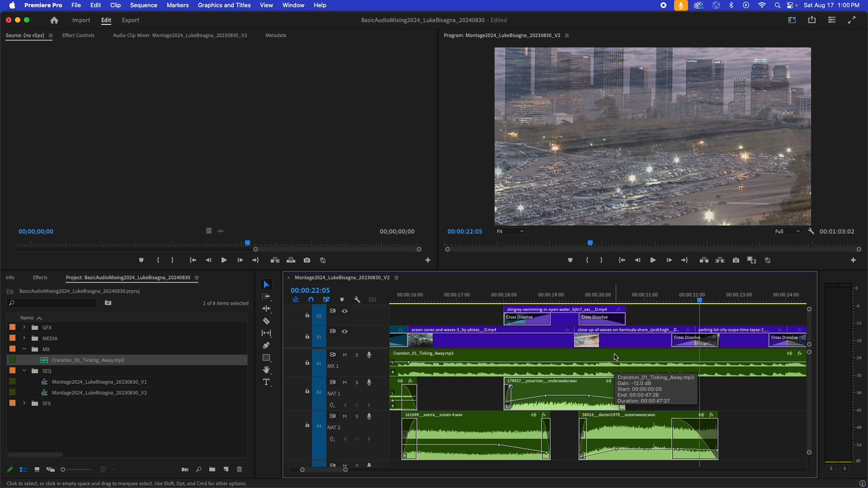
mouse_move(615, 358)
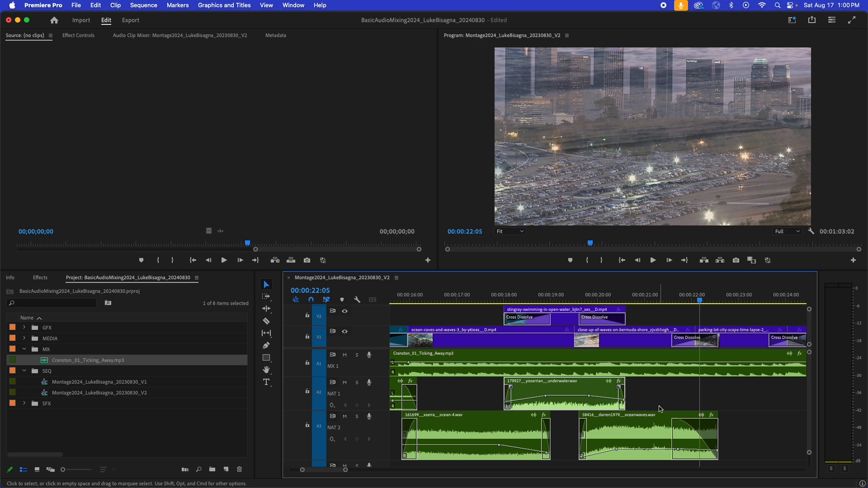
mouse_move(647, 430)
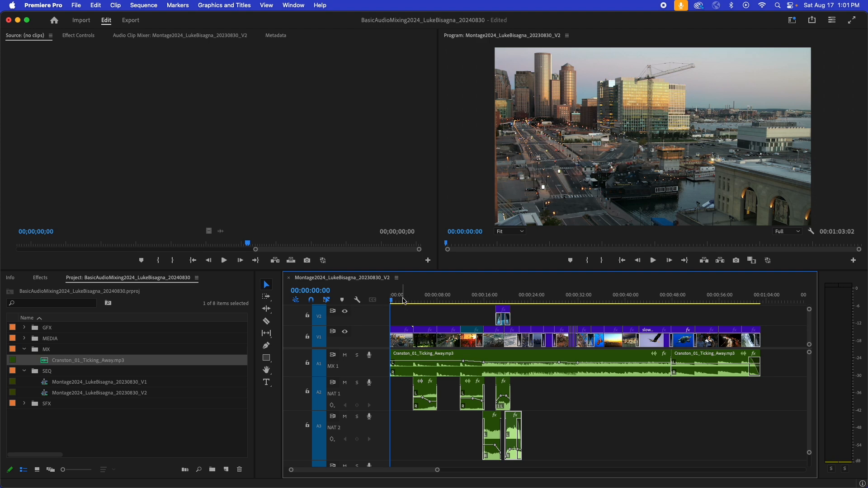
Return the playhead to the sequence start and play the whole montage to 23:07.
left_click(224, 261)
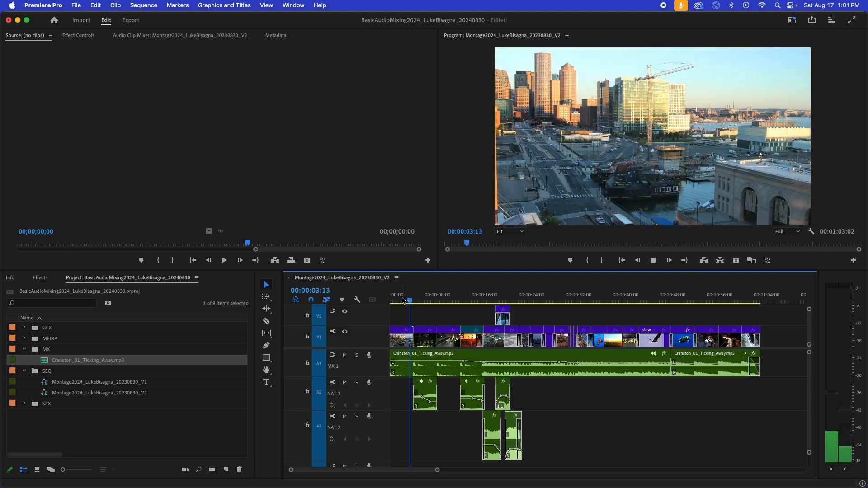
left_click(422, 300)
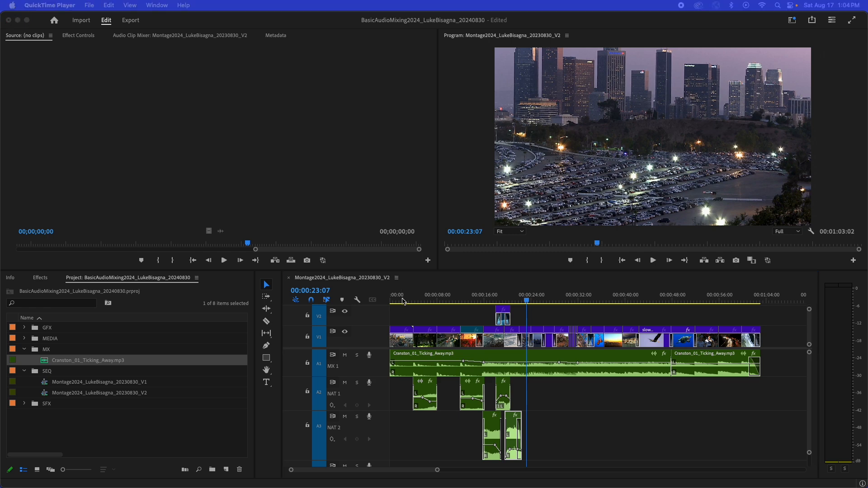
mouse_move(397, 325)
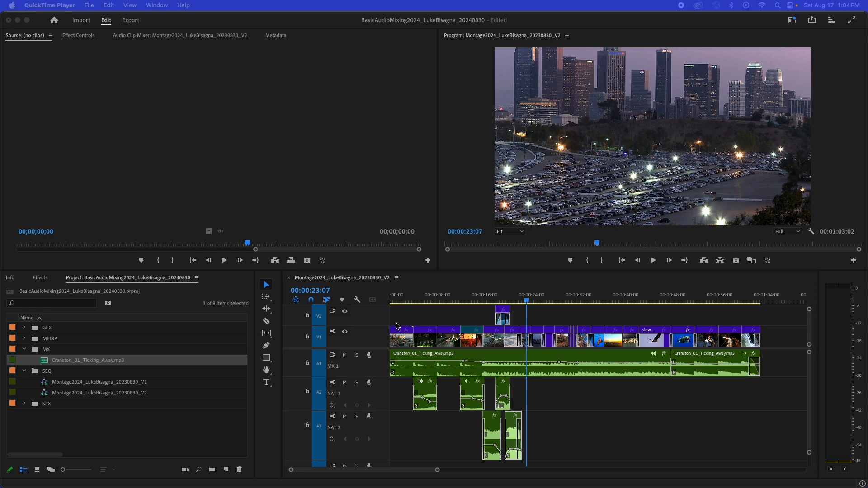
mouse_move(410, 437)
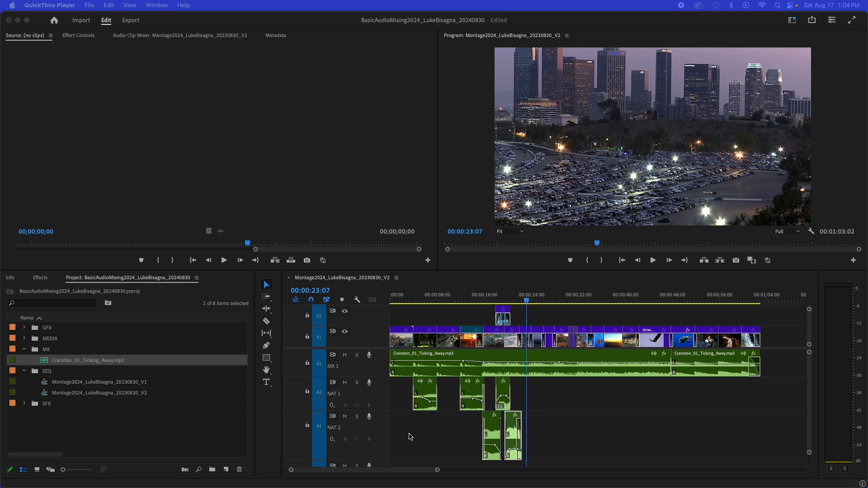
mouse_move(444, 444)
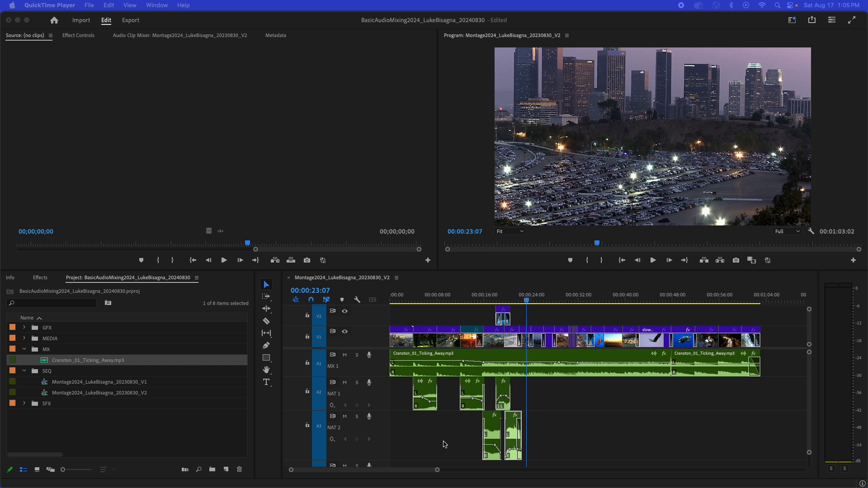
mouse_move(432, 431)
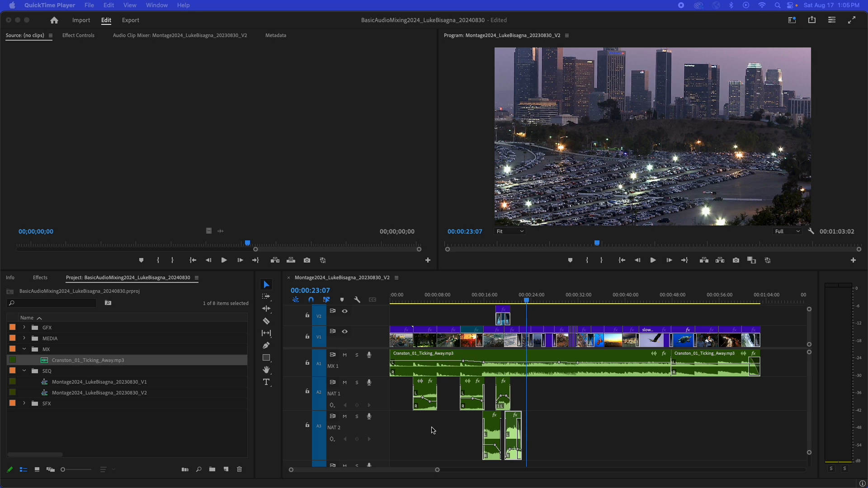
mouse_move(455, 359)
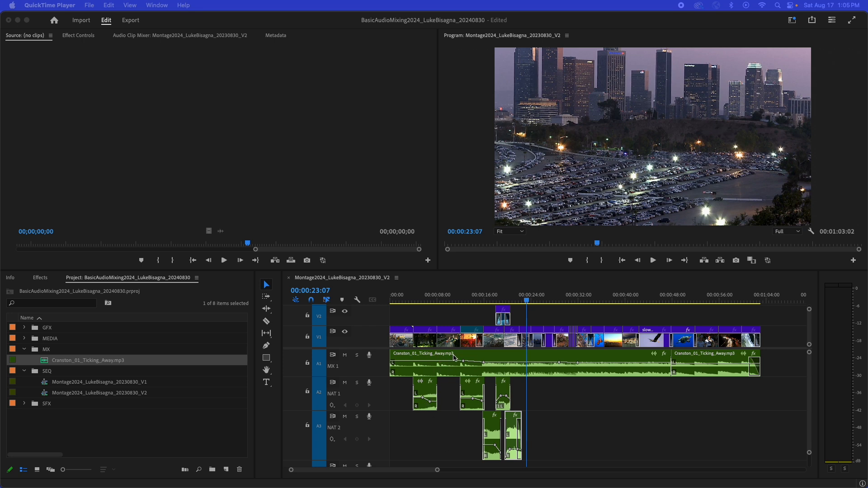
mouse_move(474, 358)
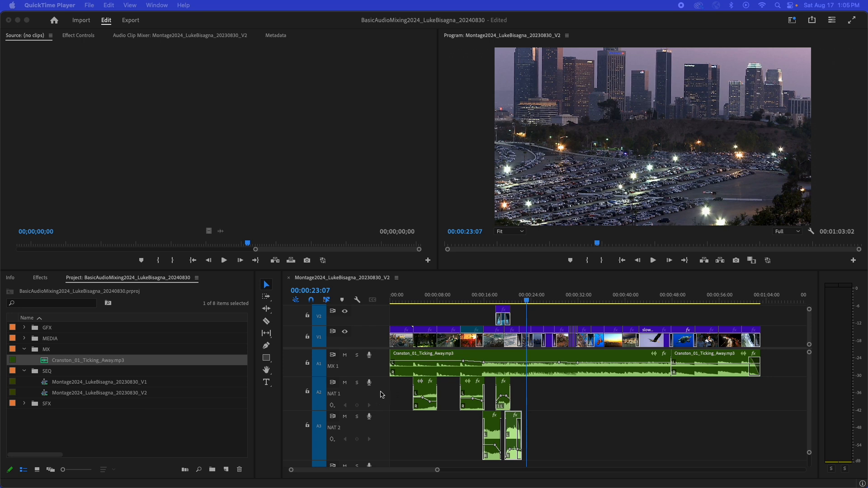
mouse_move(414, 394)
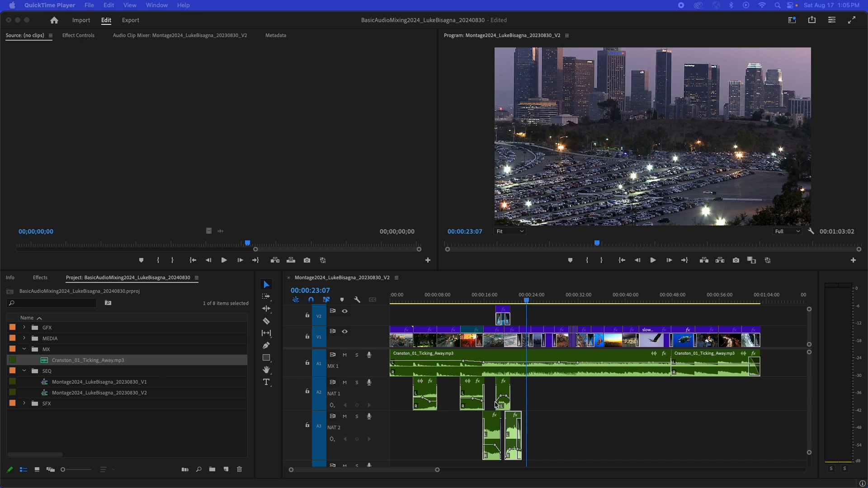
mouse_move(460, 329)
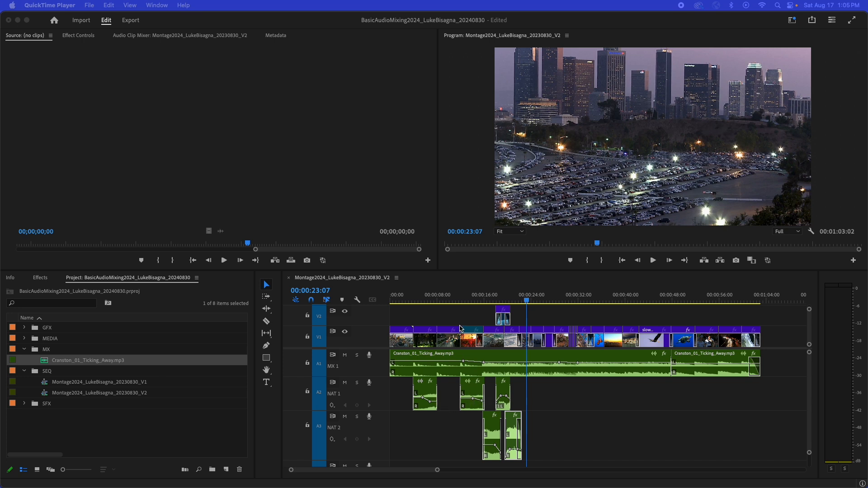
mouse_move(481, 303)
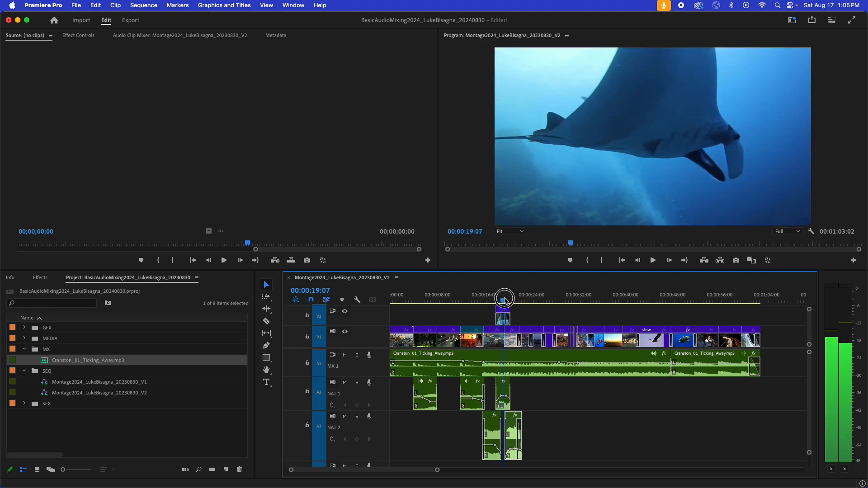
Scrub across the stingray and shoreline shots, stopping at 20:18 on the beach waves.
left_click_drag(503, 299, 510, 300)
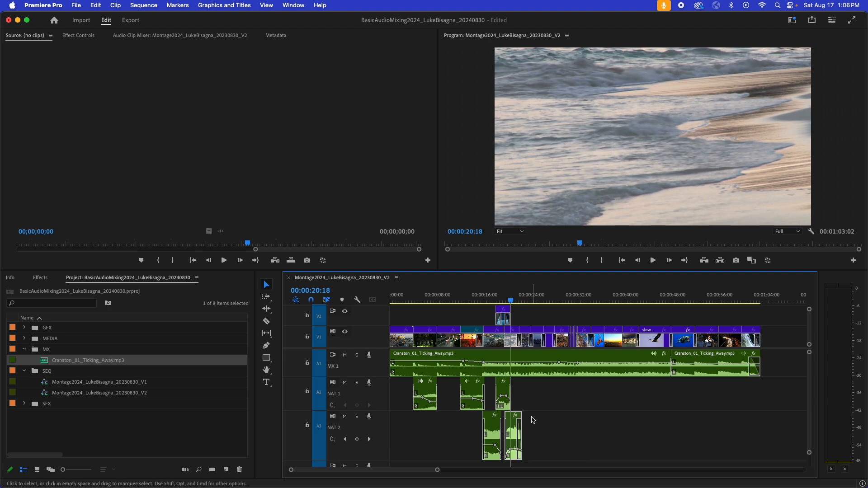
mouse_move(546, 448)
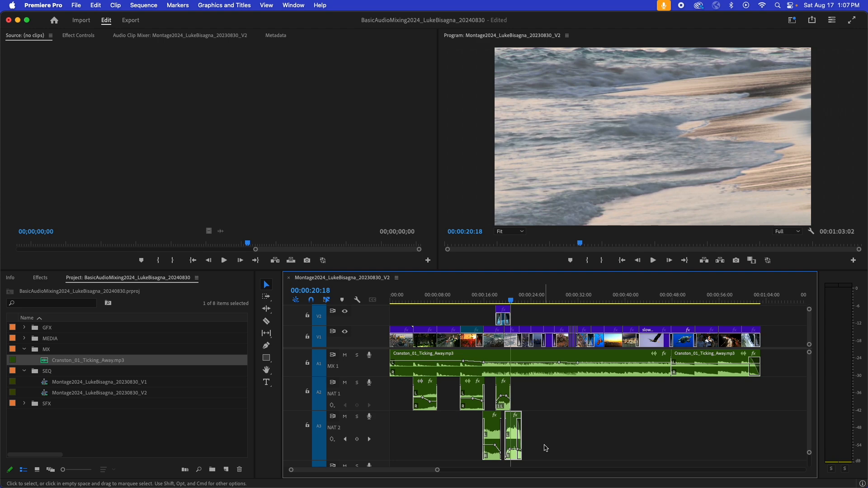